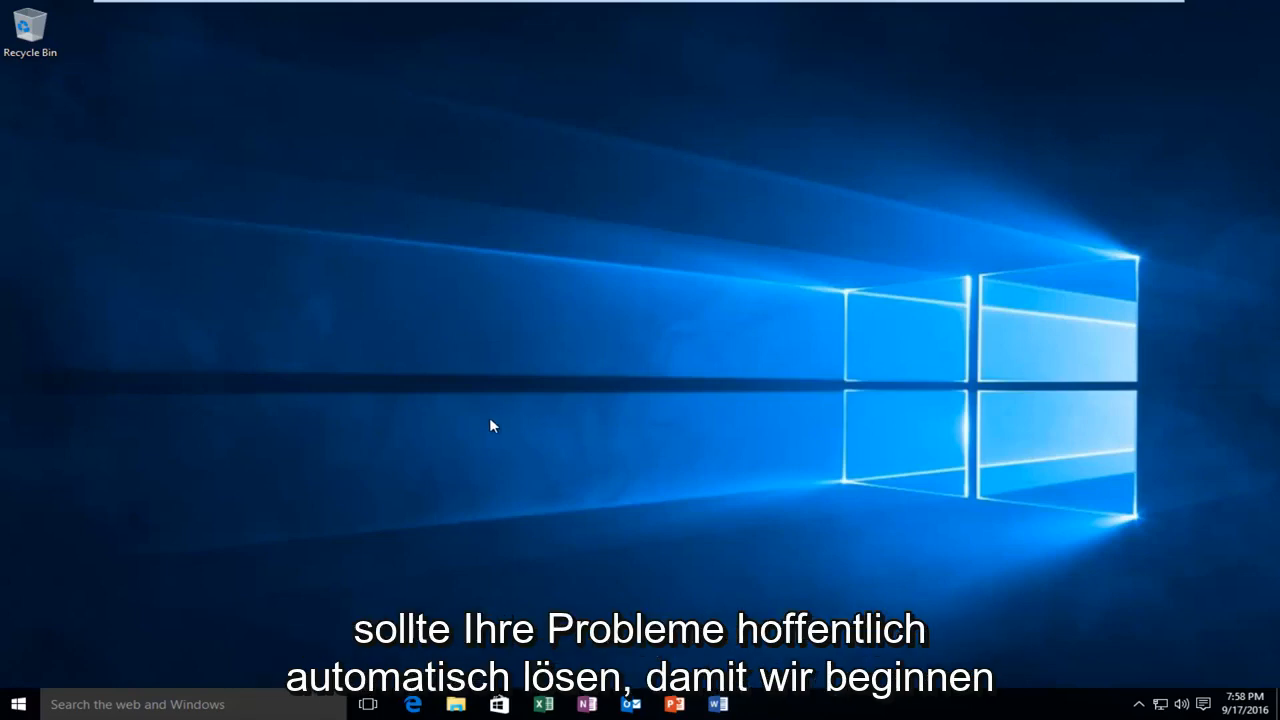
mouse_move(344, 460)
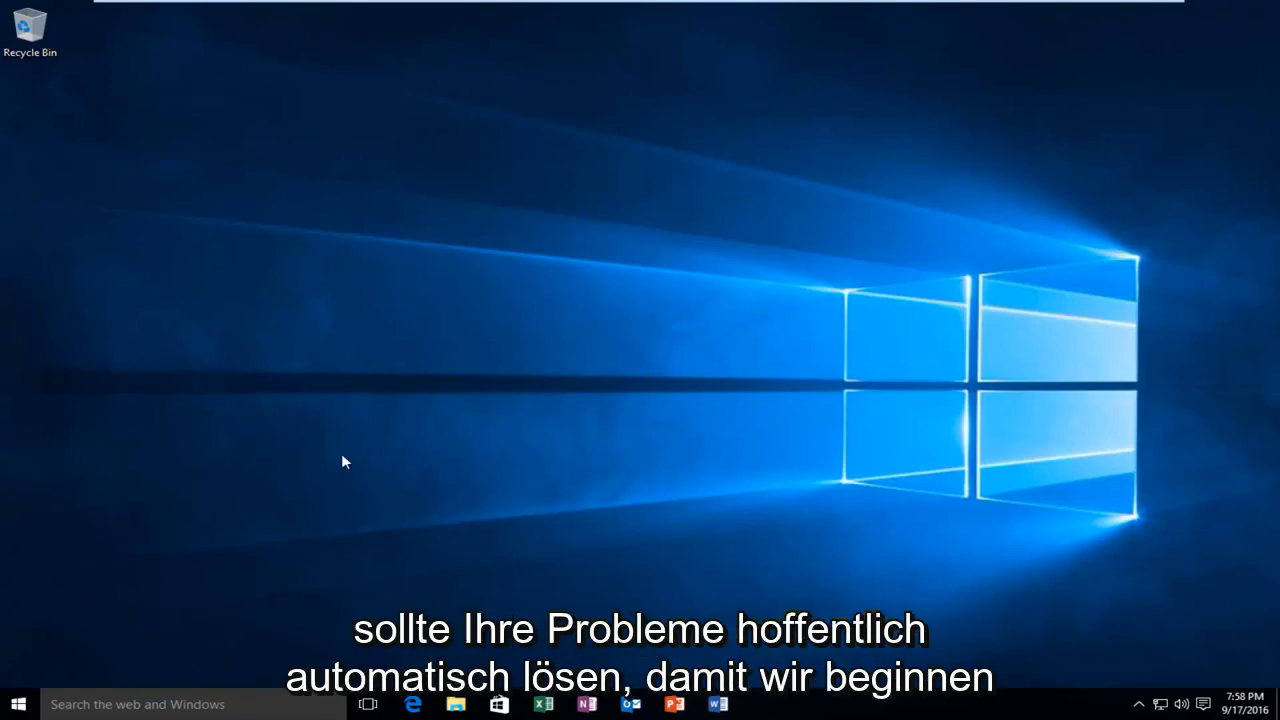
Step: Search the Start menu for 'control panel' so Control Panel appears as the best match
click(16, 704)
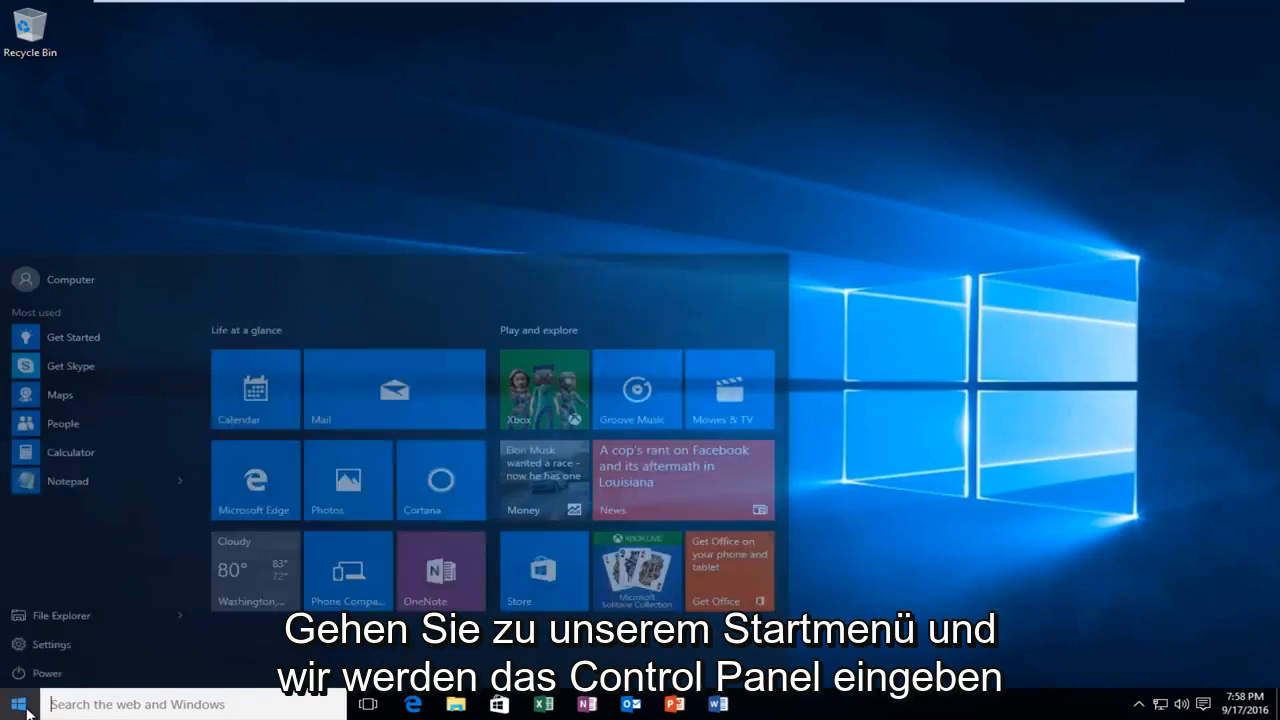
text(co)
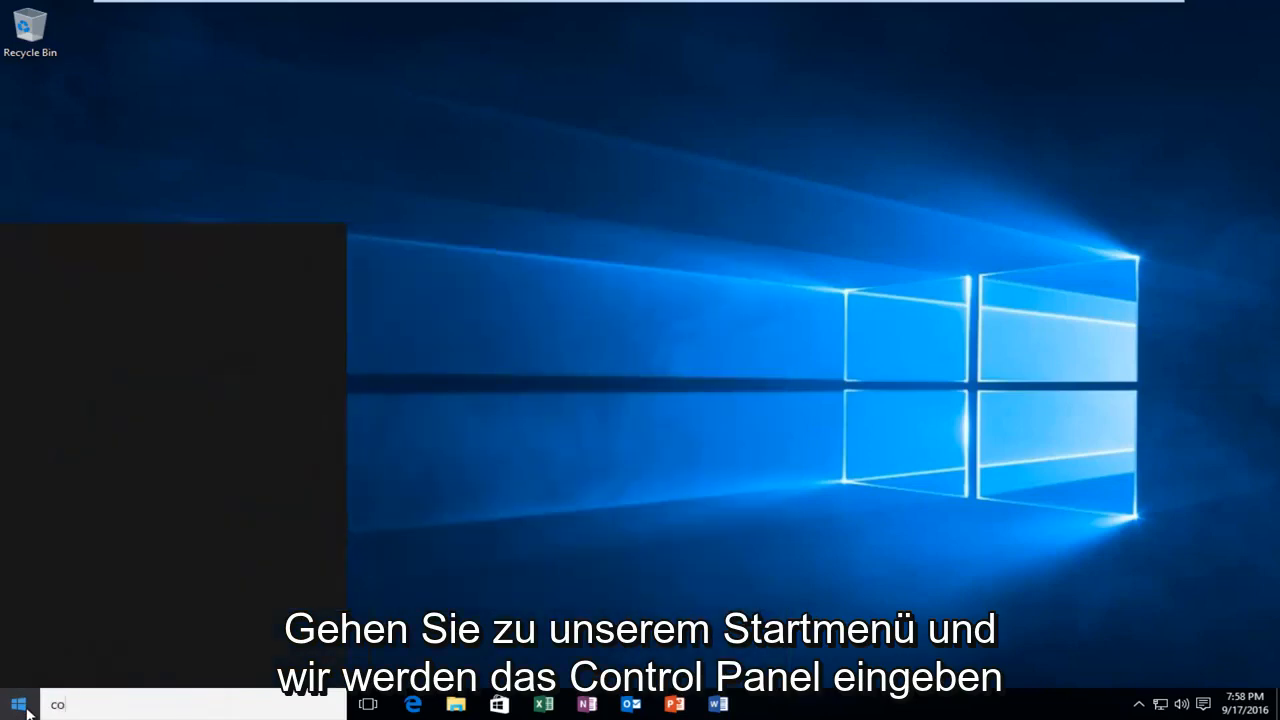
text(control panel)
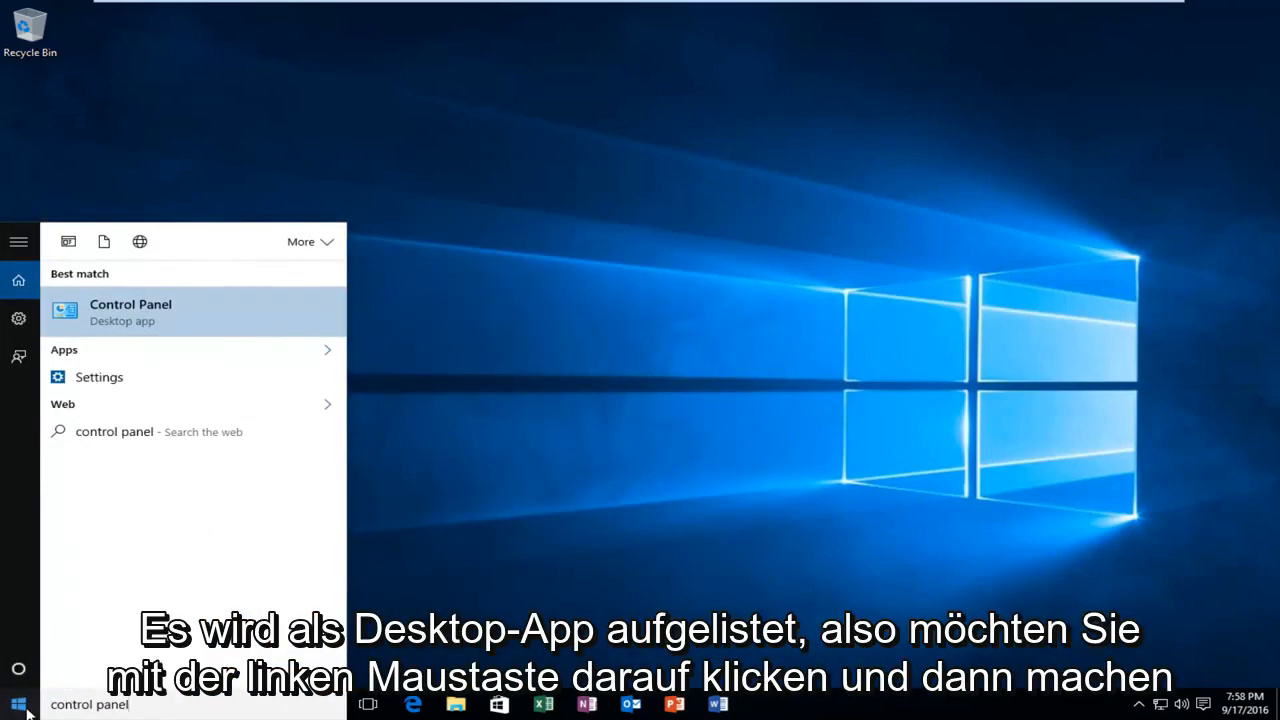
mouse_move(148, 332)
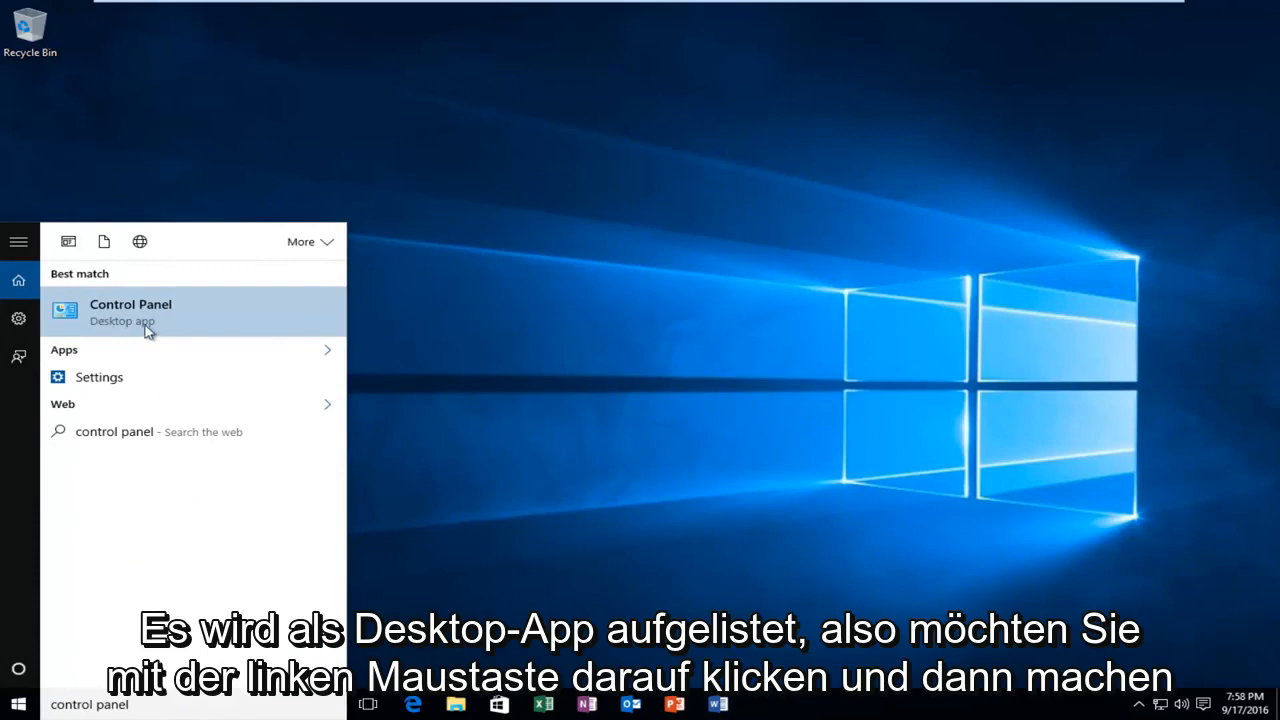
mouse_move(122, 320)
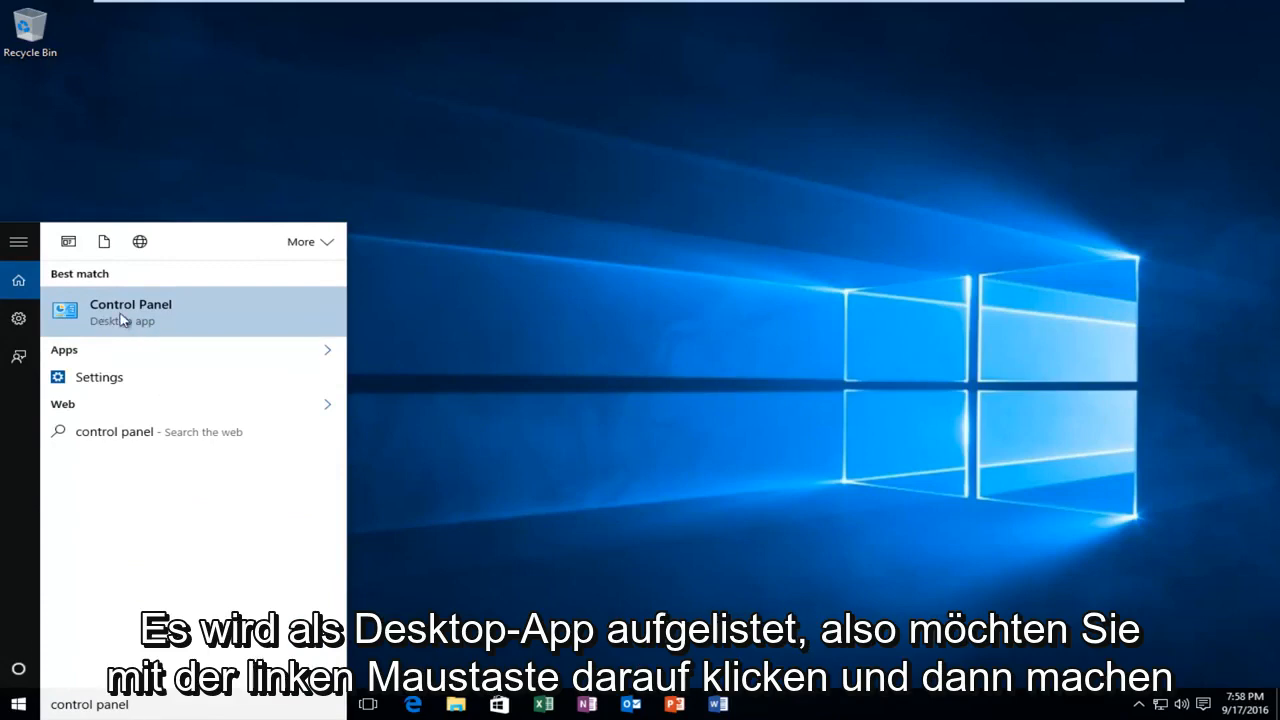
Step: Launch Control Panel from the results and go to its Troubleshooting page
click(130, 312)
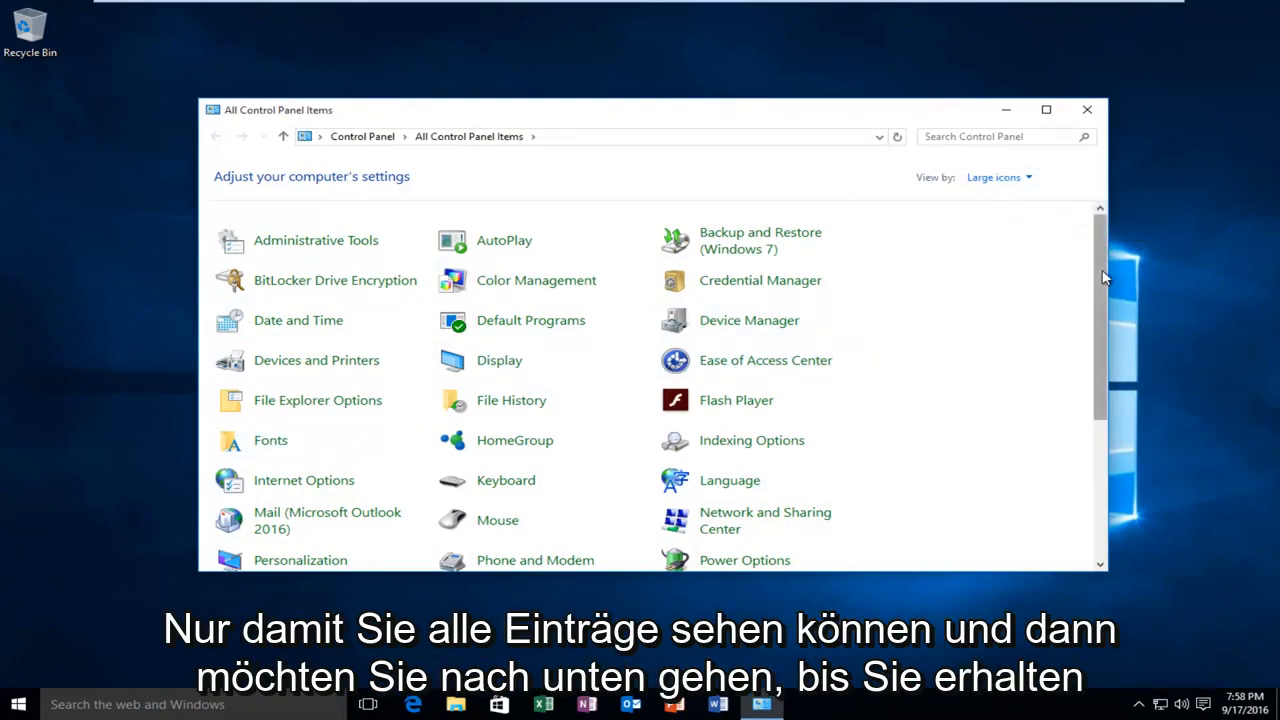
scroll(down, 3)
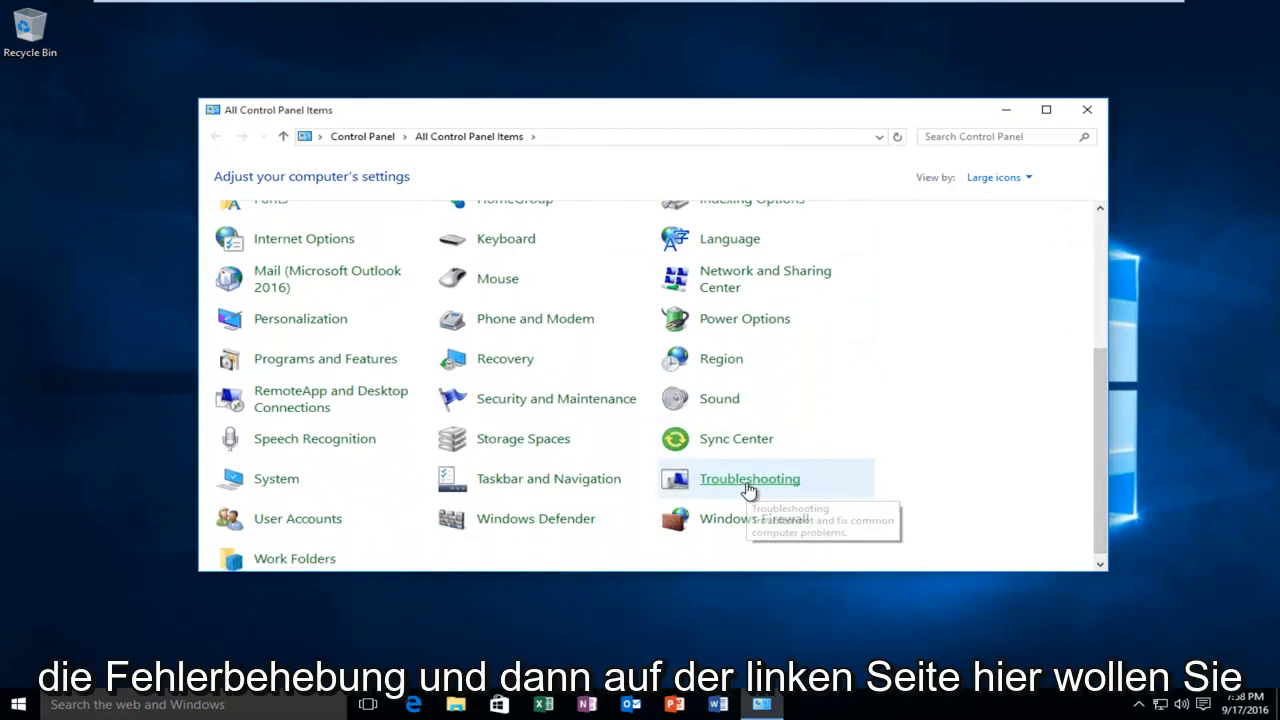
click(748, 478)
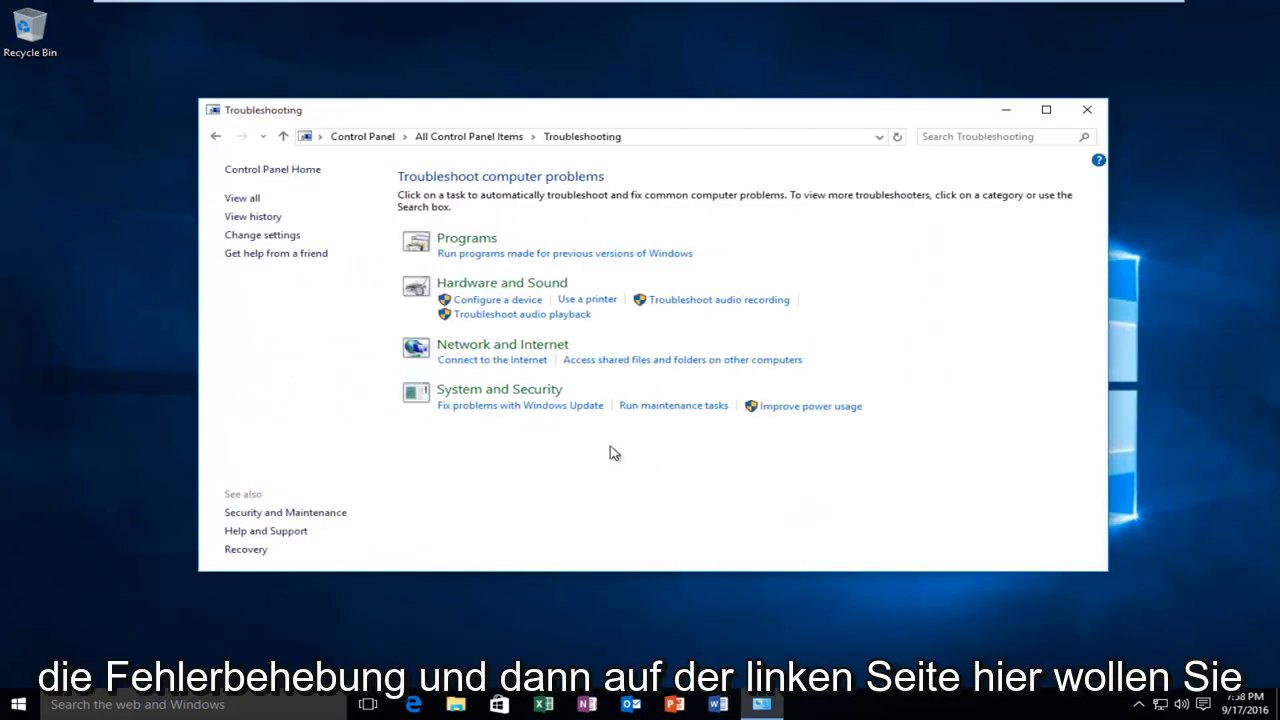
mouse_move(220, 206)
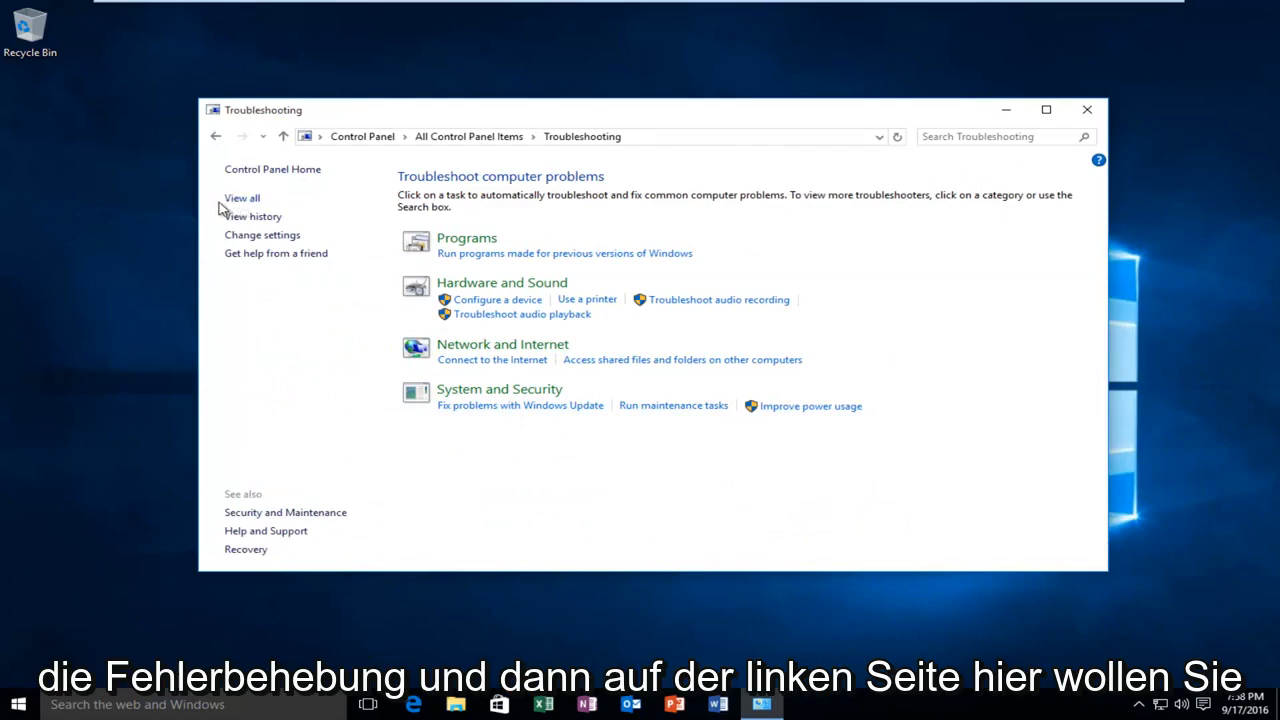
Step: List all troubleshooters and run the Windows Update troubleshooter as administrator
click(240, 198)
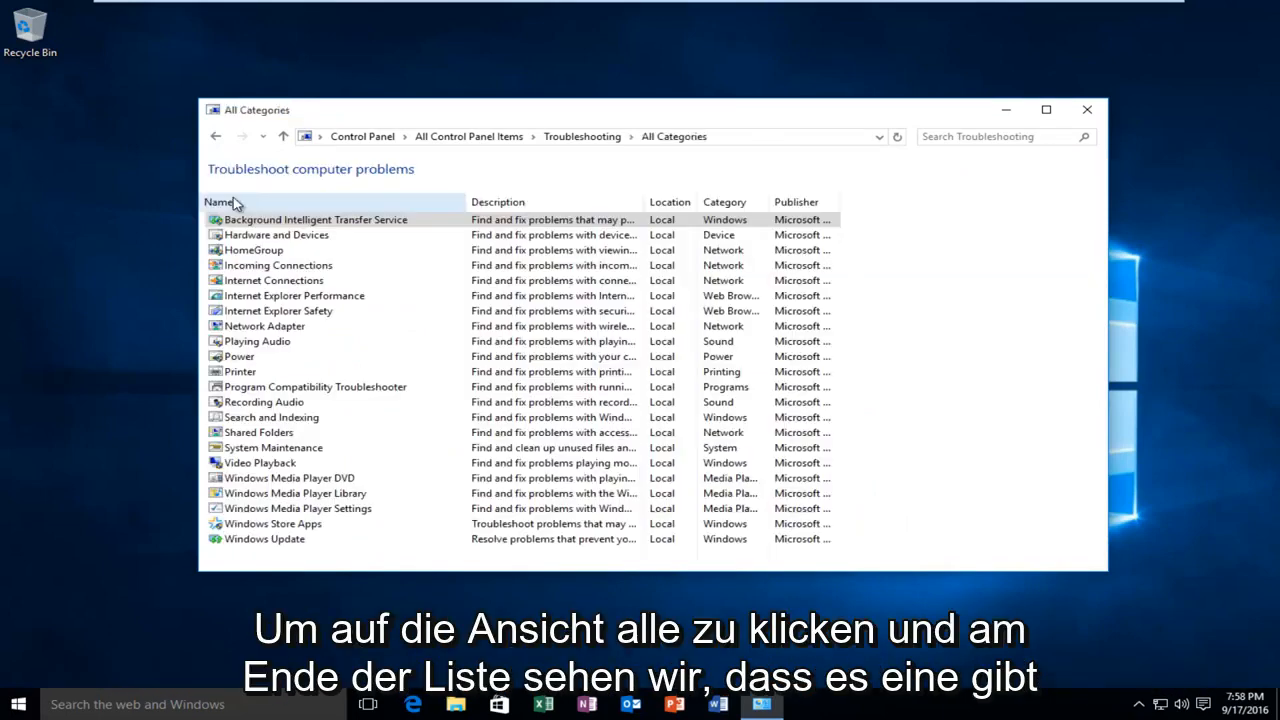
click(296, 492)
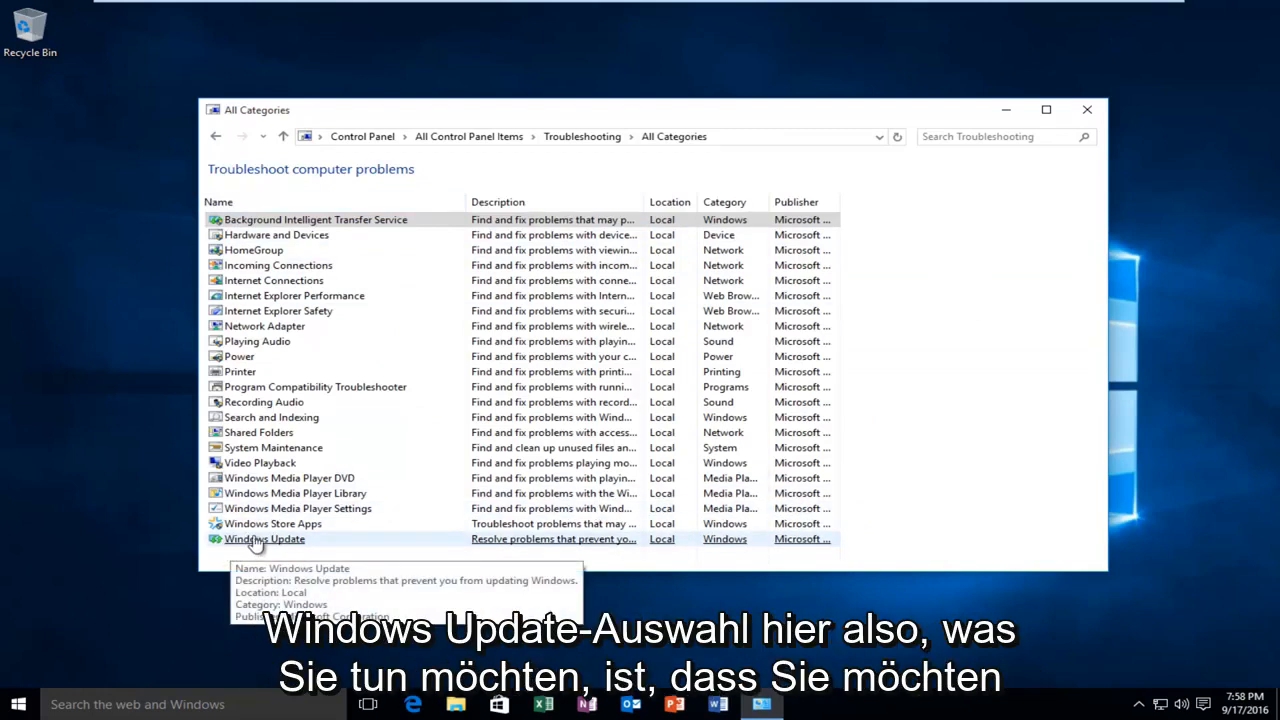
mouse_move(278, 544)
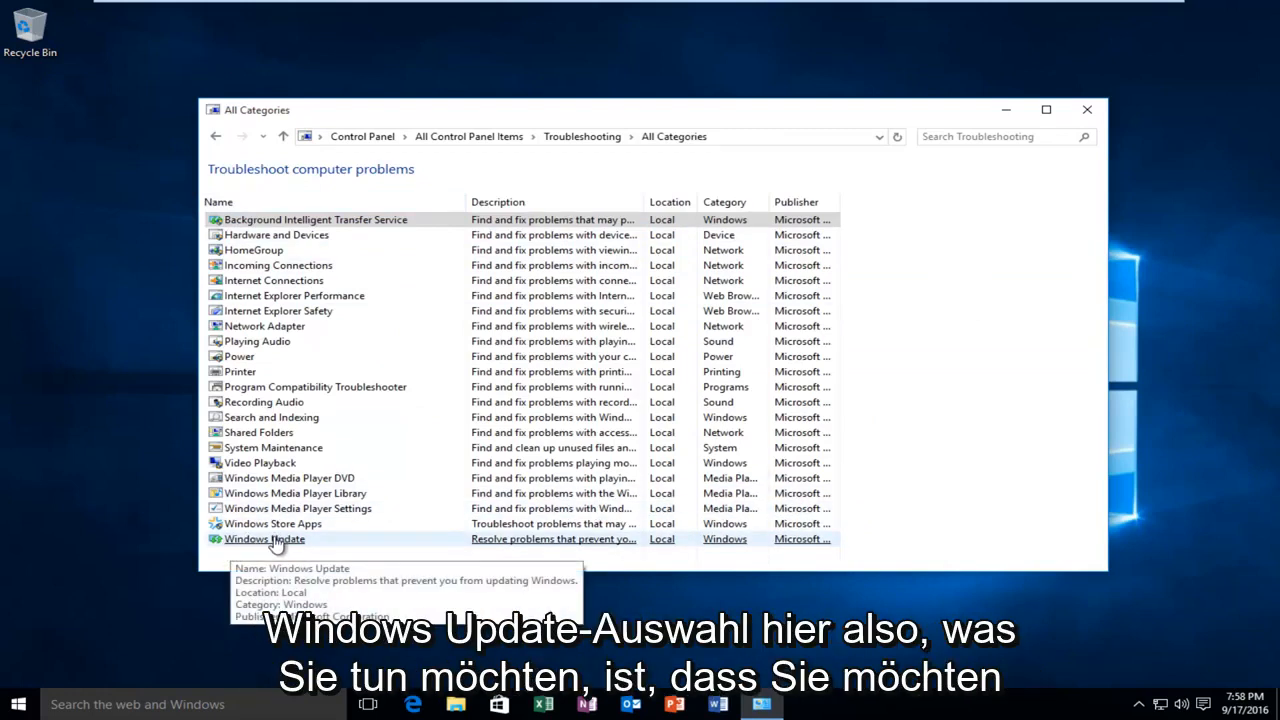
click(264, 538)
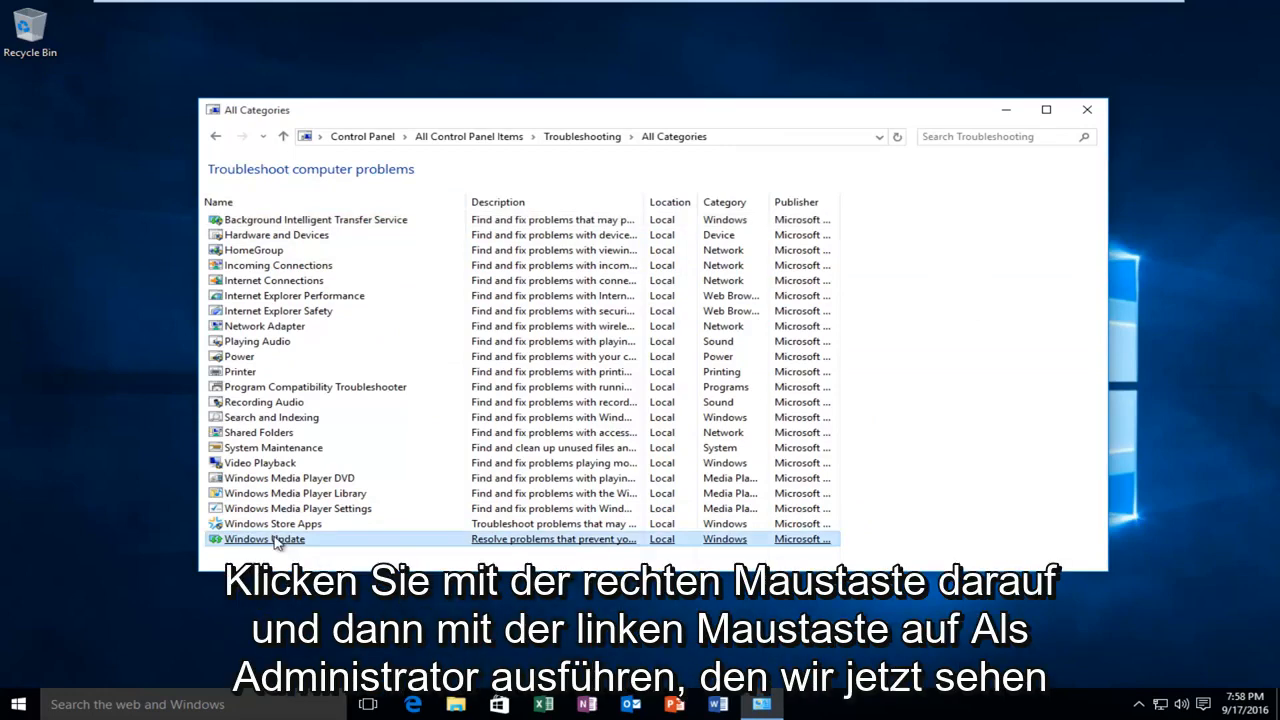
right_click(264, 540)
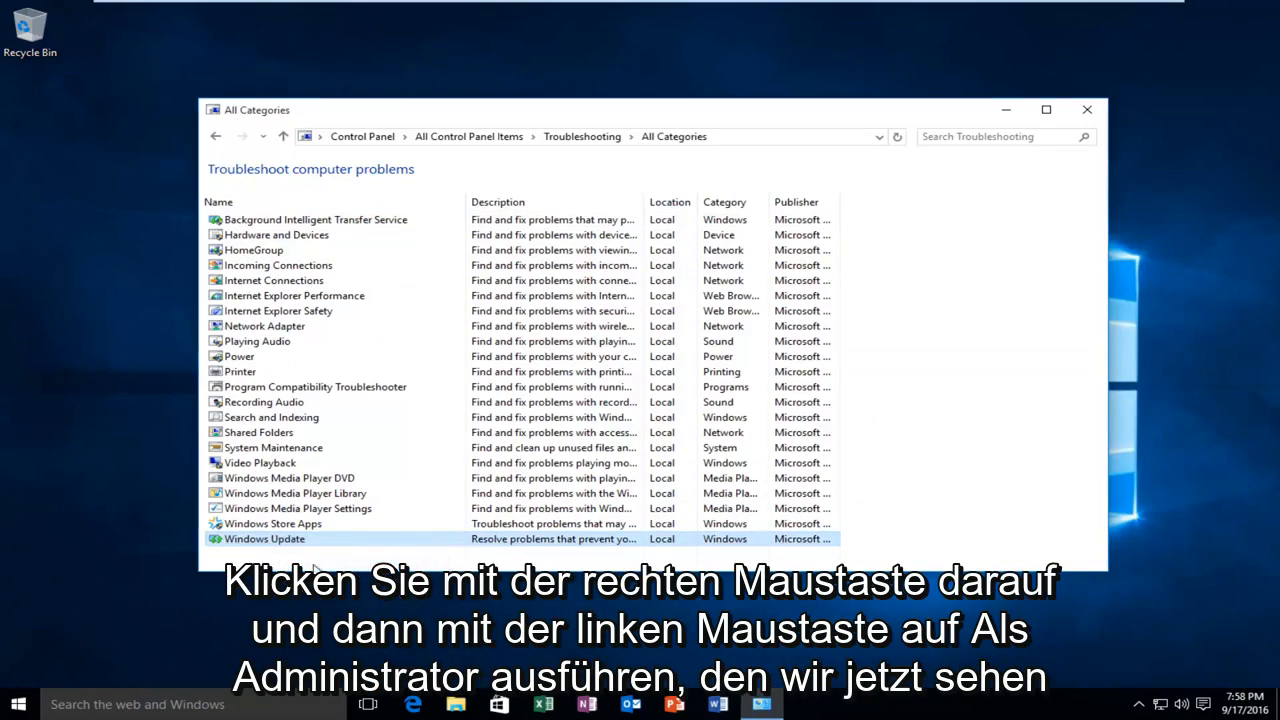
double_click(264, 538)
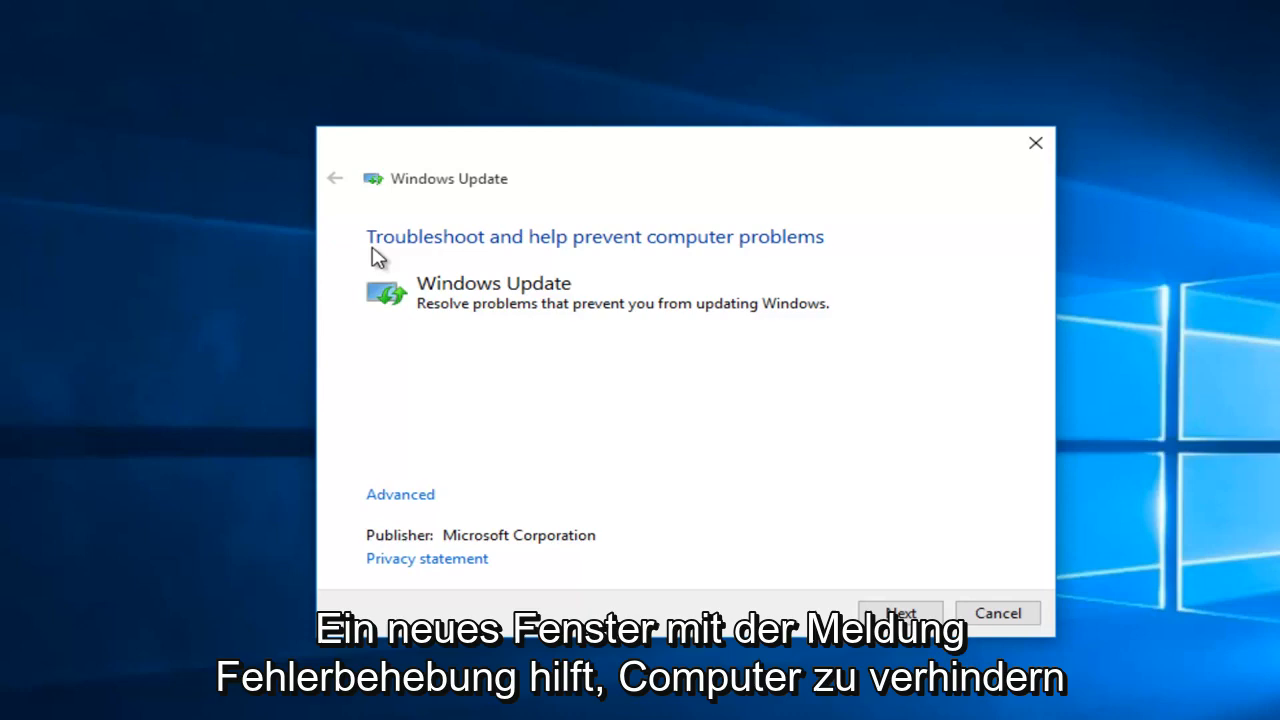
mouse_move(512, 250)
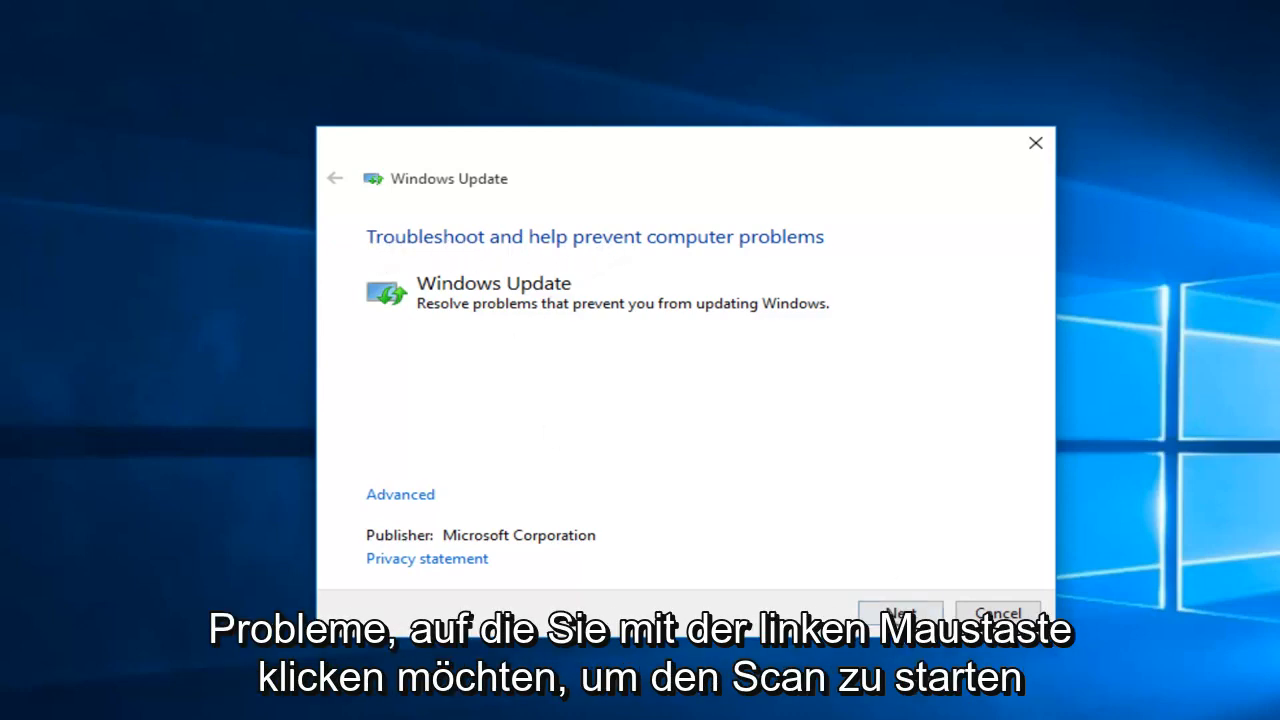
Step: Begin the Windows Update troubleshooter scan with Next
click(900, 612)
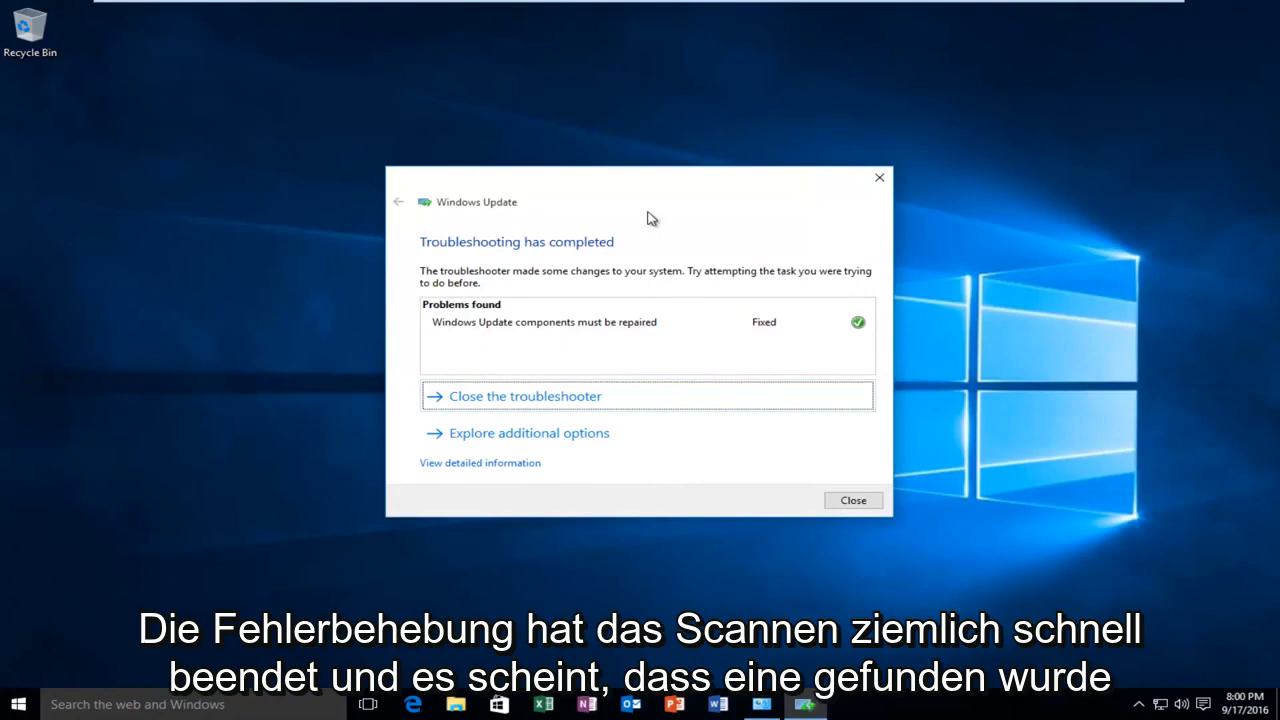
mouse_move(470, 328)
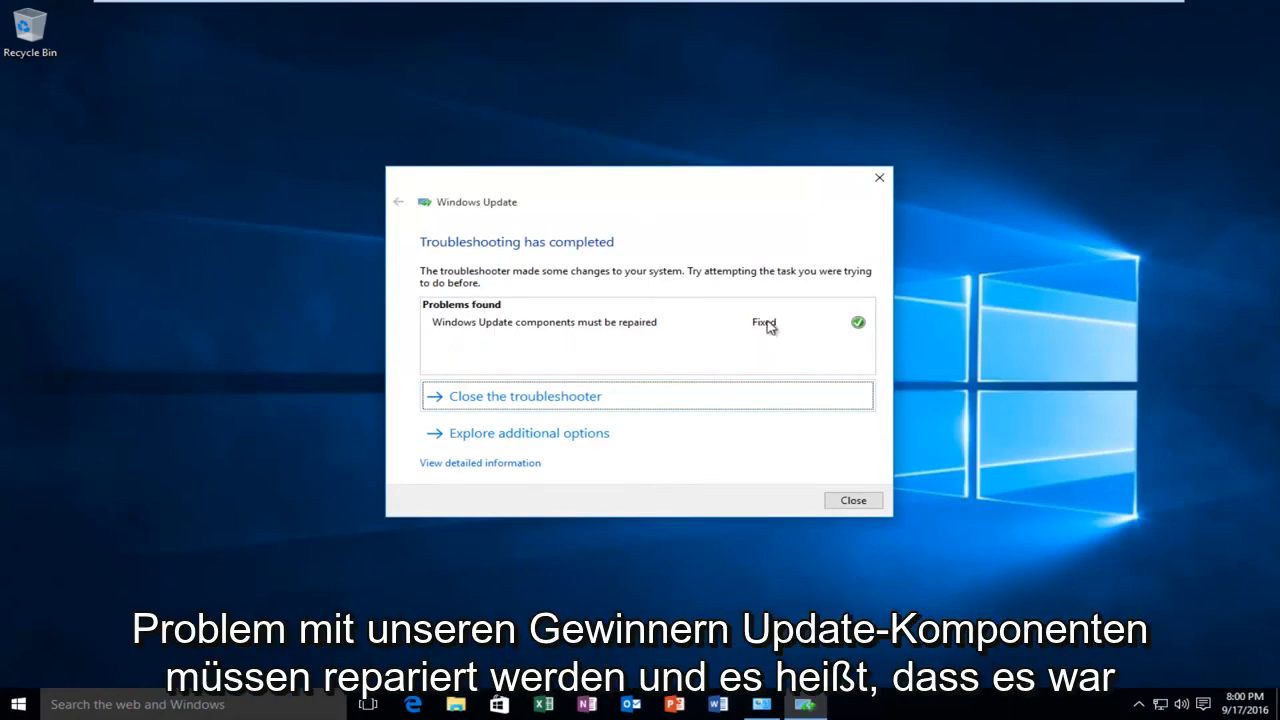
mouse_move(538, 388)
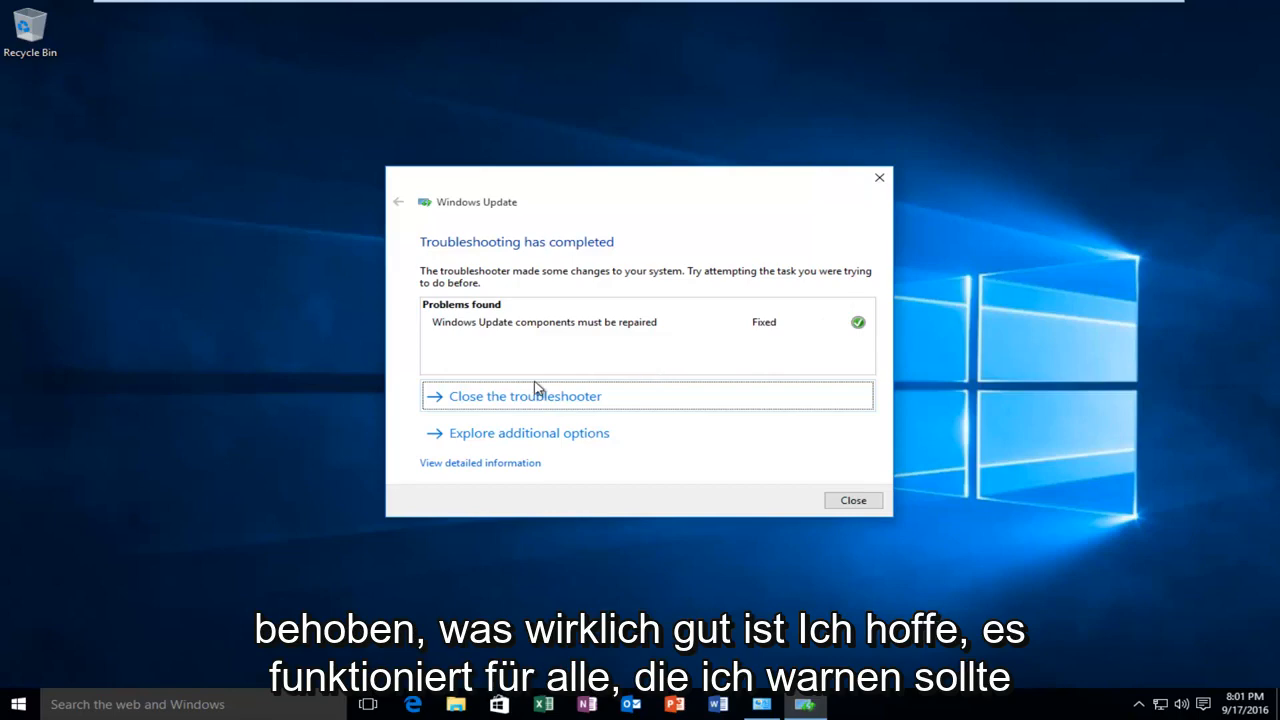